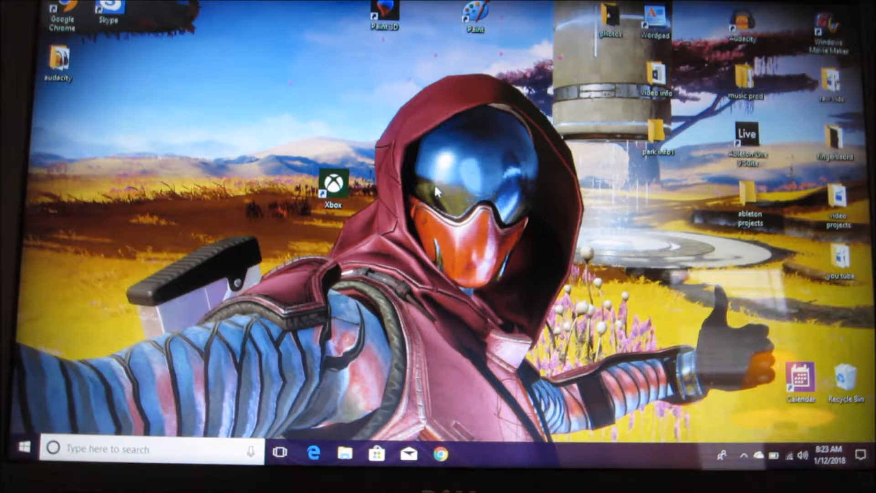
Launch the Xbox app from its desktop shortcut to reach the home feed.
left_click(334, 182)
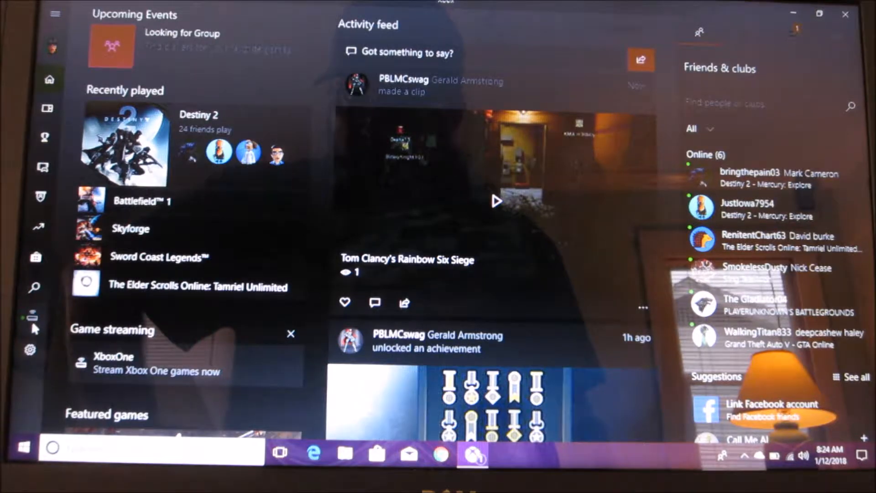
mouse_move(33, 321)
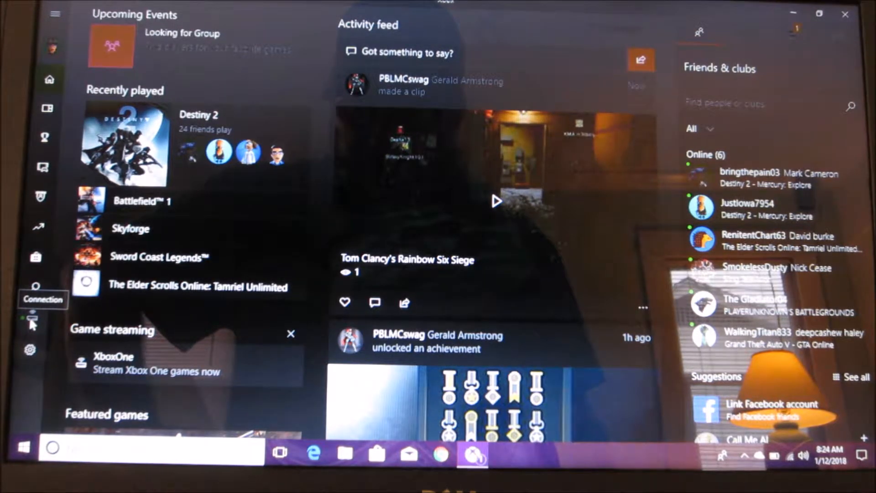
Open the Connect to your Xbox One page from the sidebar Connection icon.
left_click(32, 319)
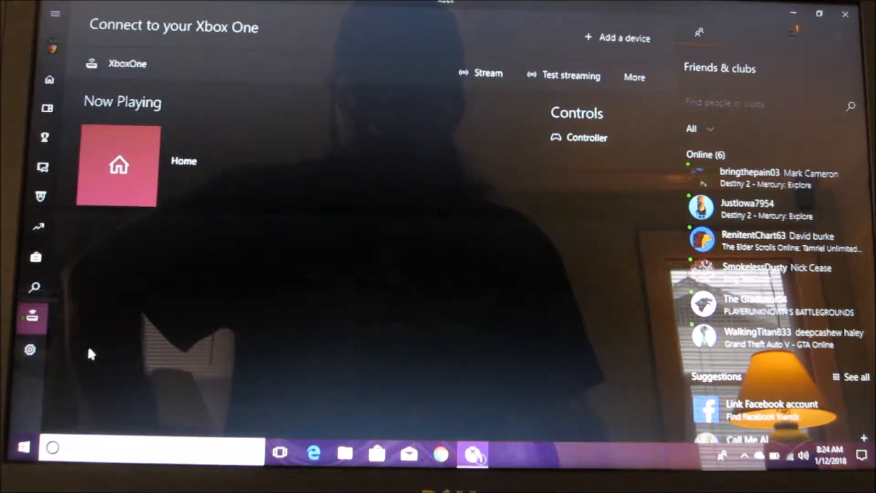
mouse_move(489, 82)
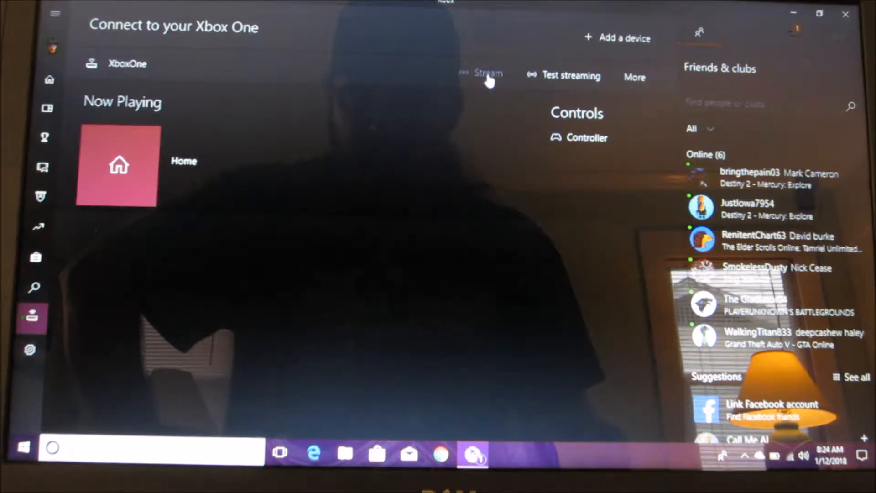
mouse_move(339, 226)
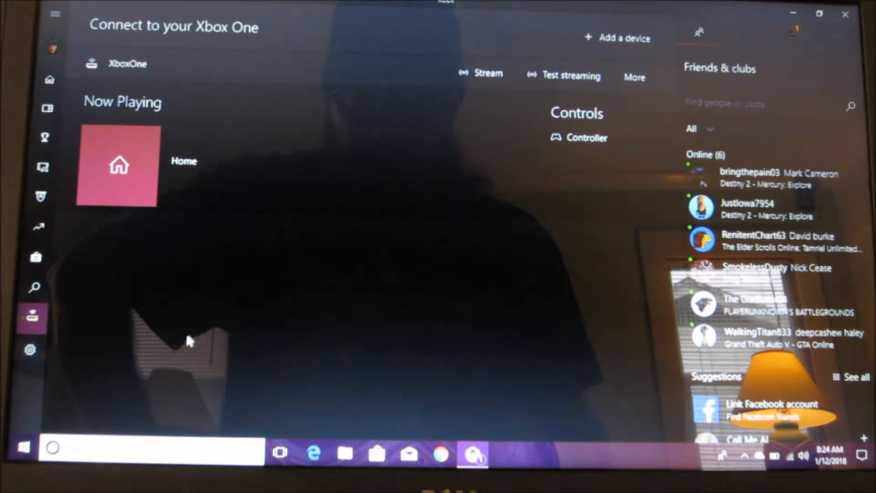
mouse_move(119, 335)
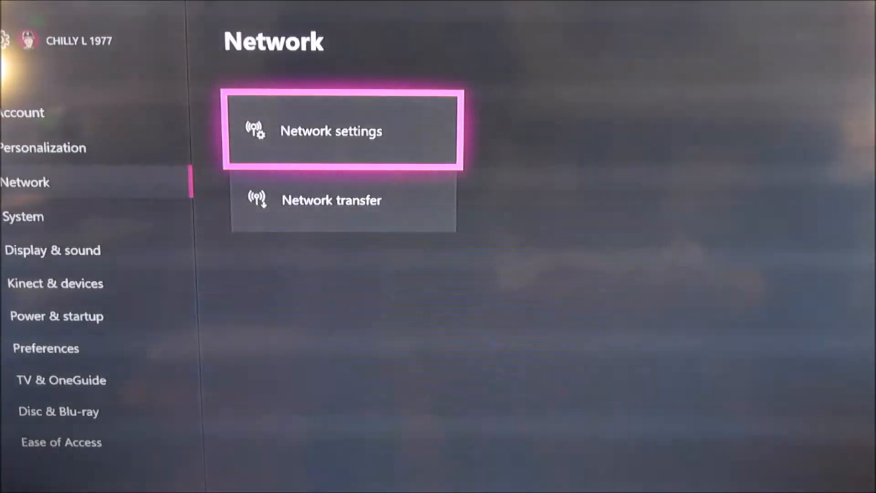
mouse_move(25, 182)
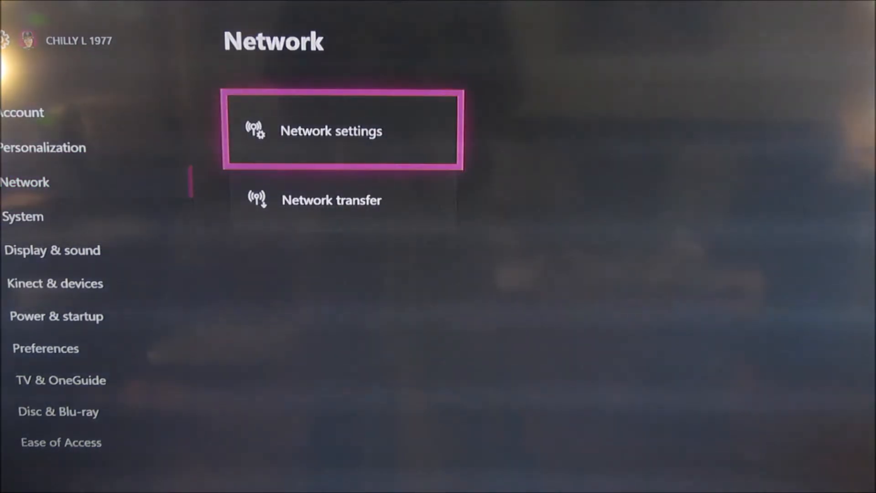
Open the console's Network settings, showing a wired connection with Open NAT.
left_click(341, 130)
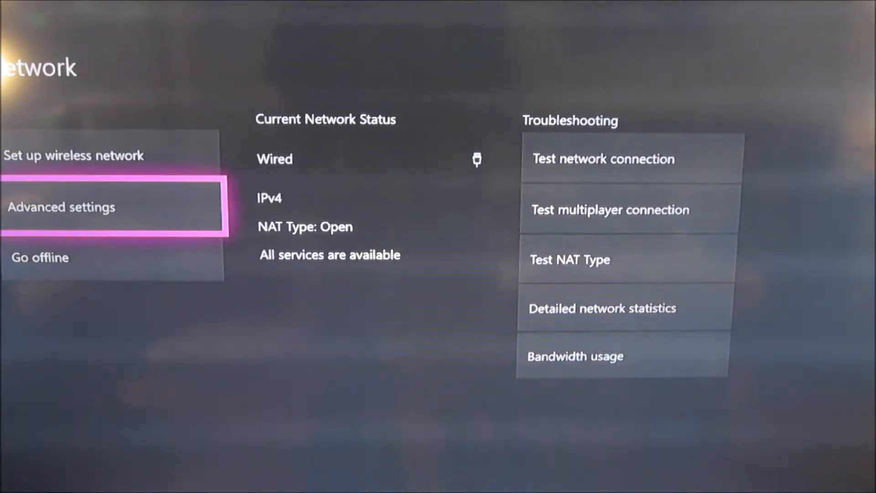
left_click(62, 207)
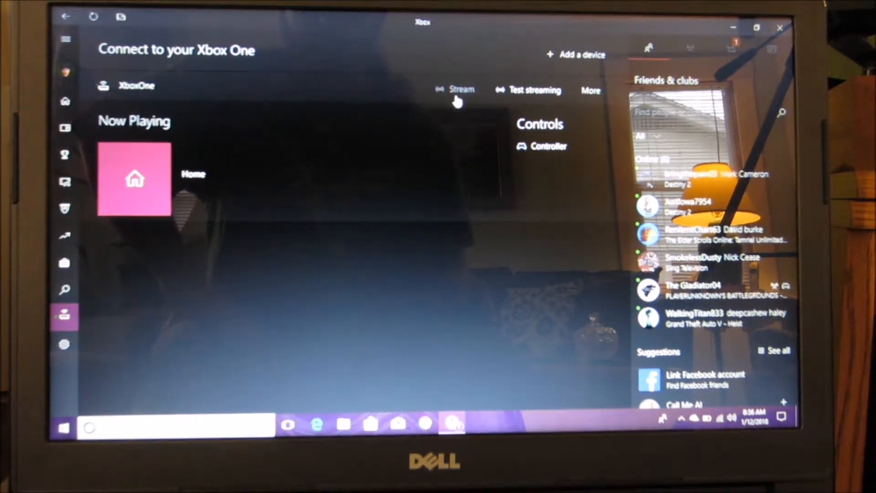
Start streaming the XboxOne console's screen to the PC.
left_click(461, 89)
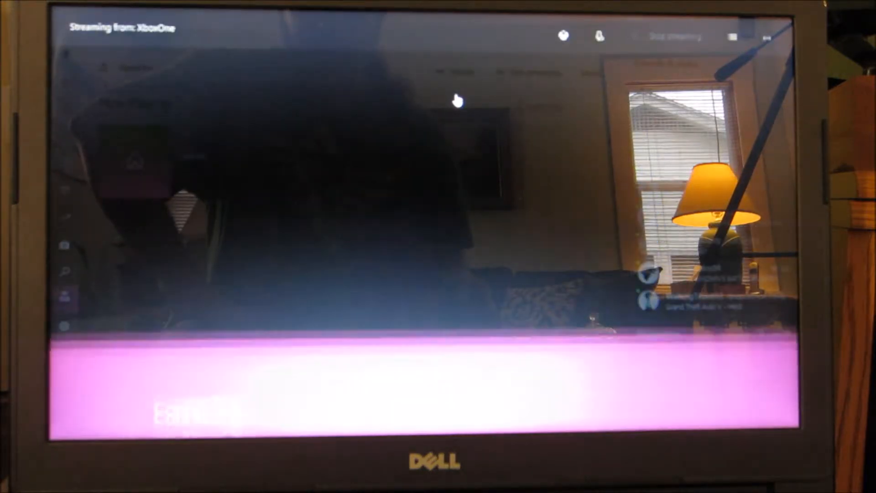